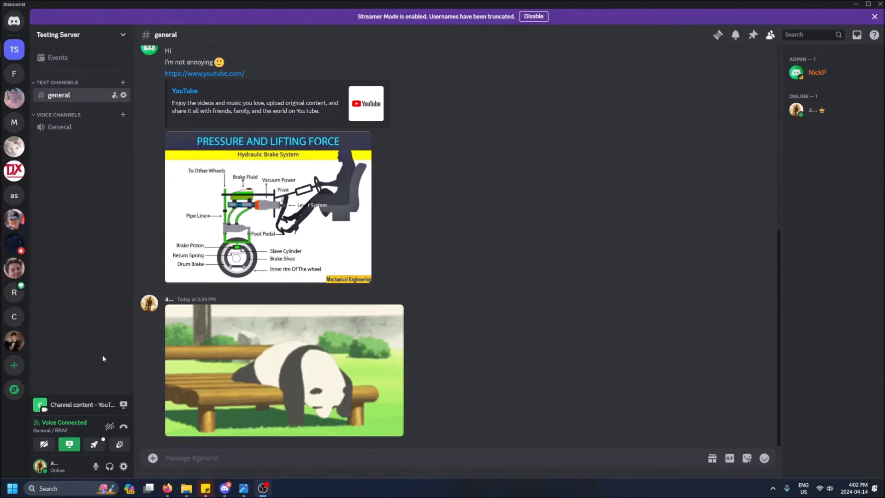
mouse_move(14, 50)
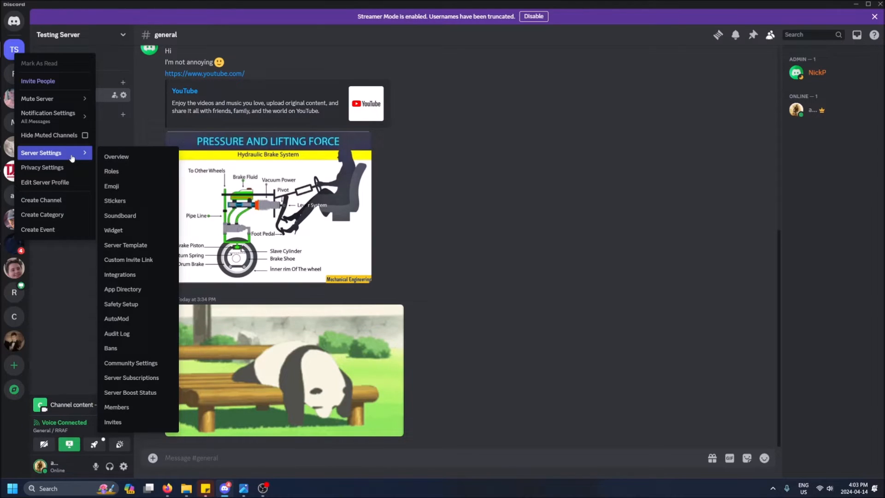
mouse_move(117, 407)
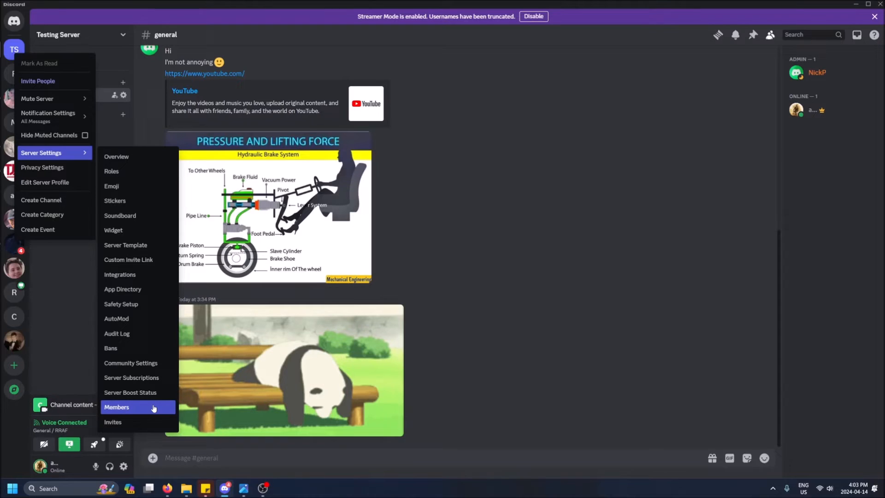
left_click(116, 407)
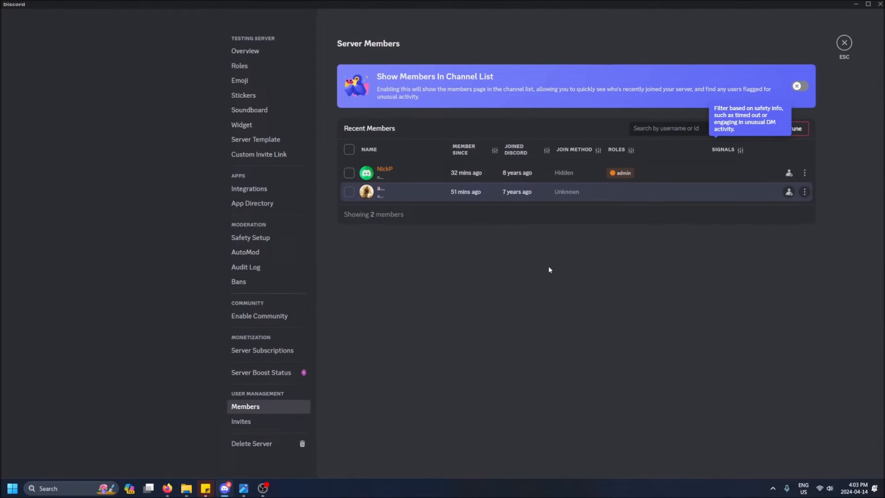
mouse_move(553, 262)
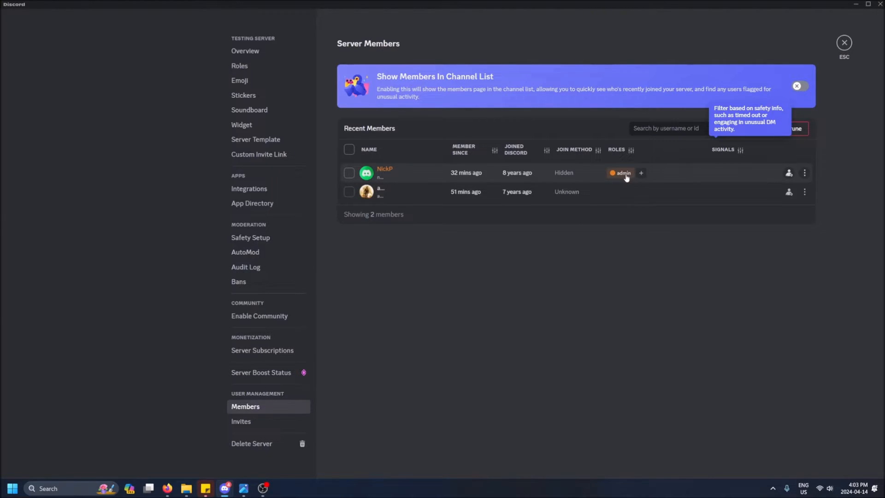
mouse_move(805, 172)
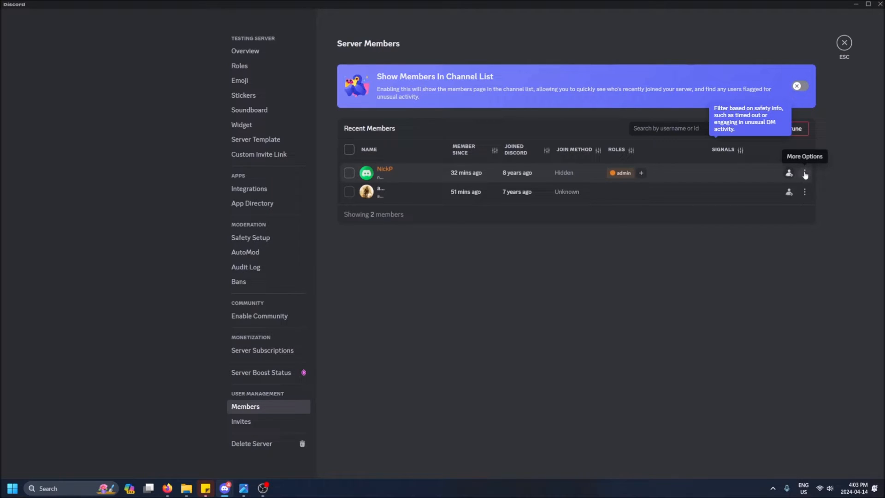
left_click(804, 173)
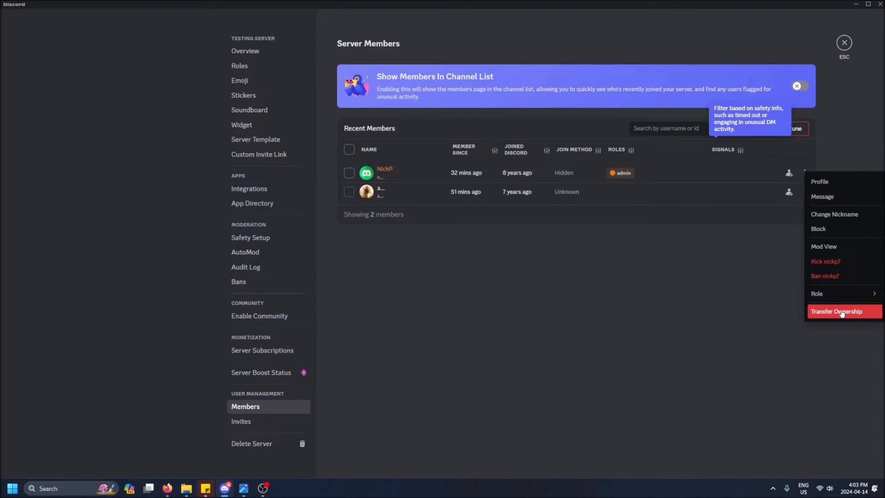
left_click(837, 311)
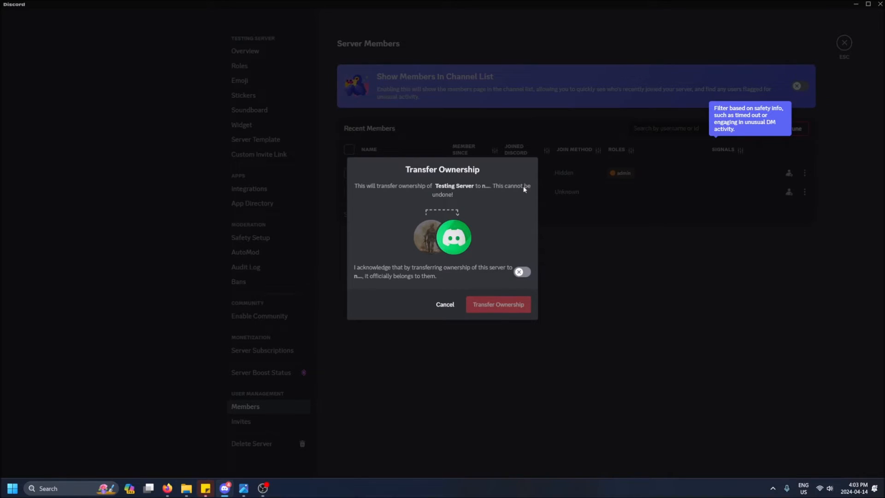
mouse_move(332, 291)
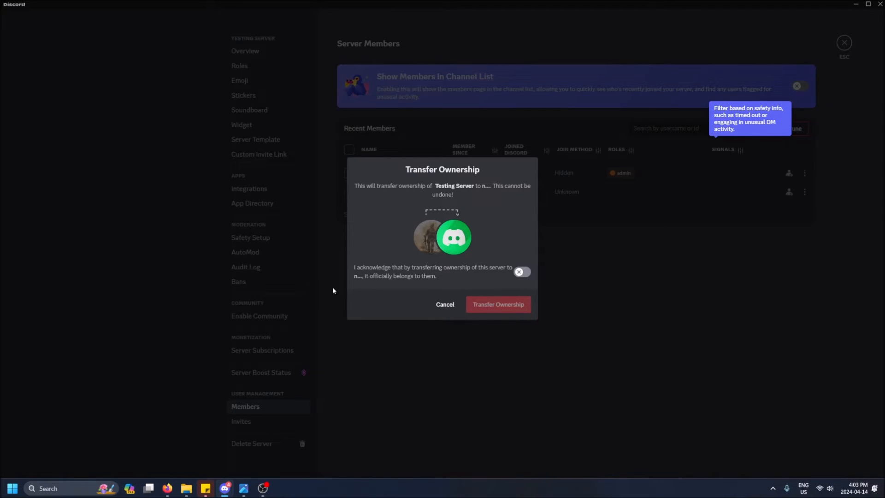
mouse_move(379, 271)
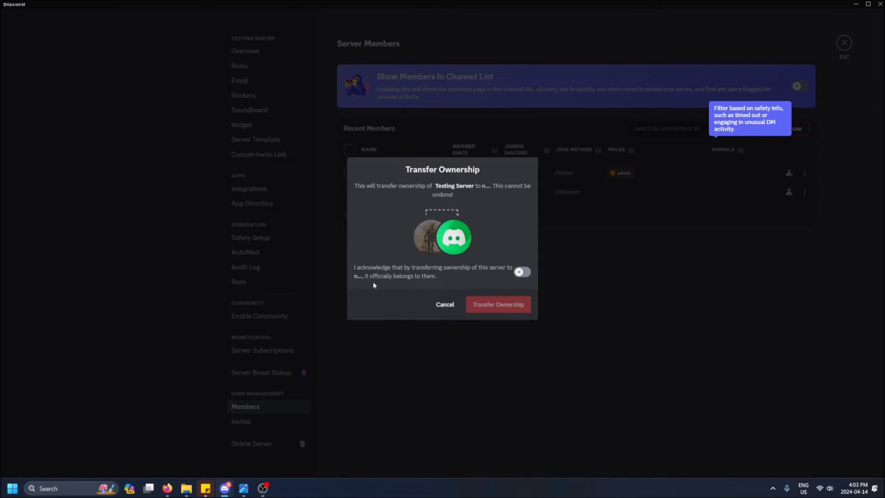
left_click(520, 272)
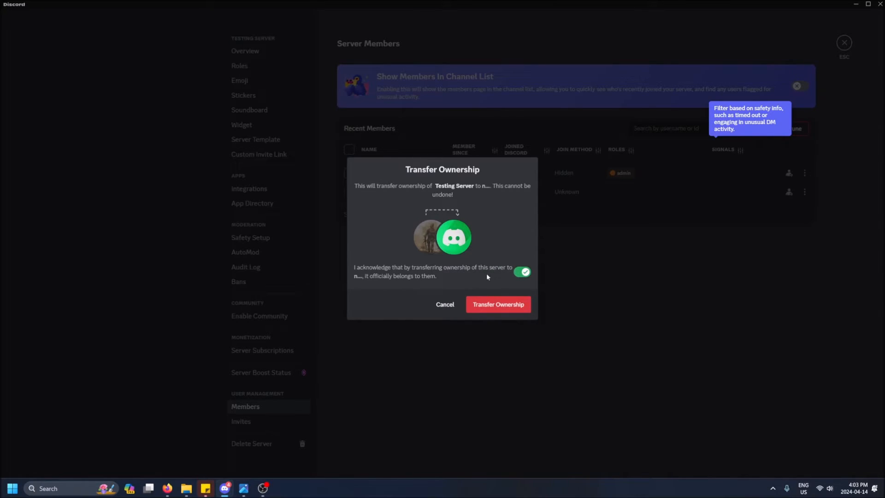
left_click(522, 272)
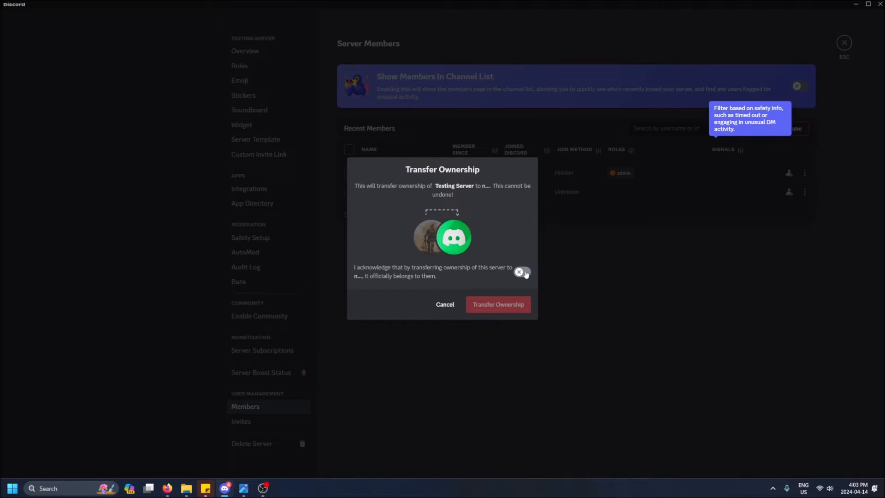
left_click(521, 271)
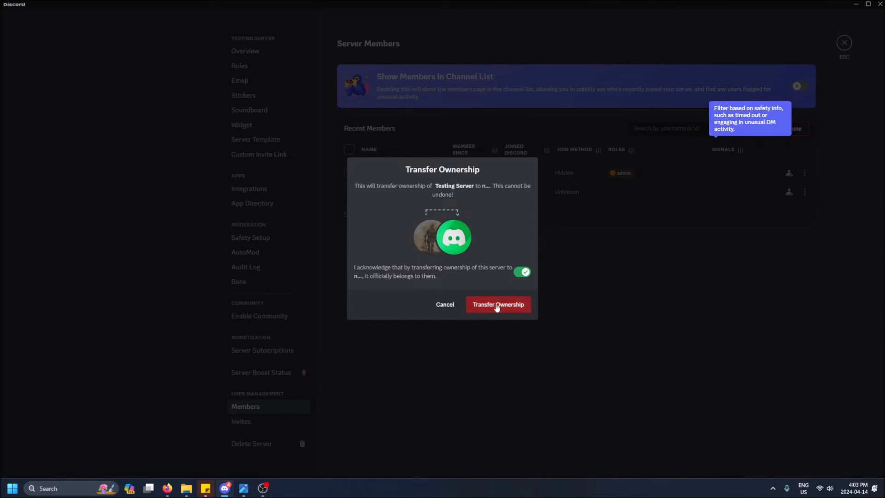
left_click(498, 304)
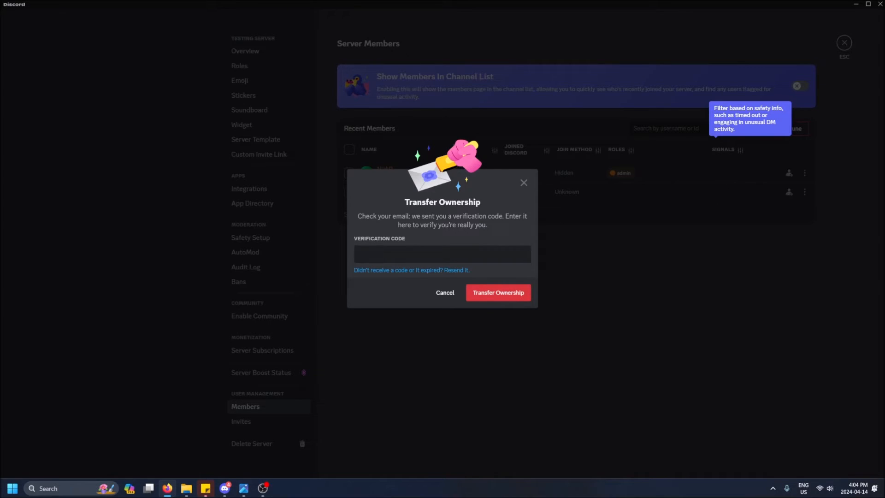
left_click(442, 254)
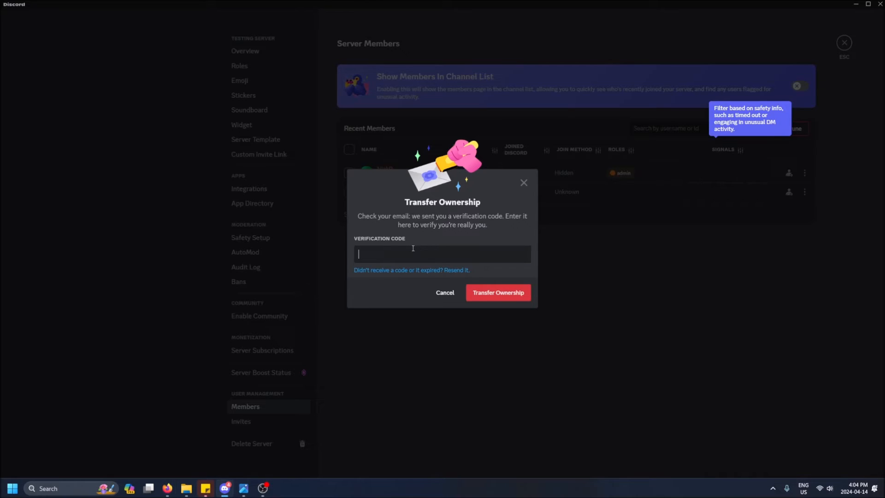
type("d")
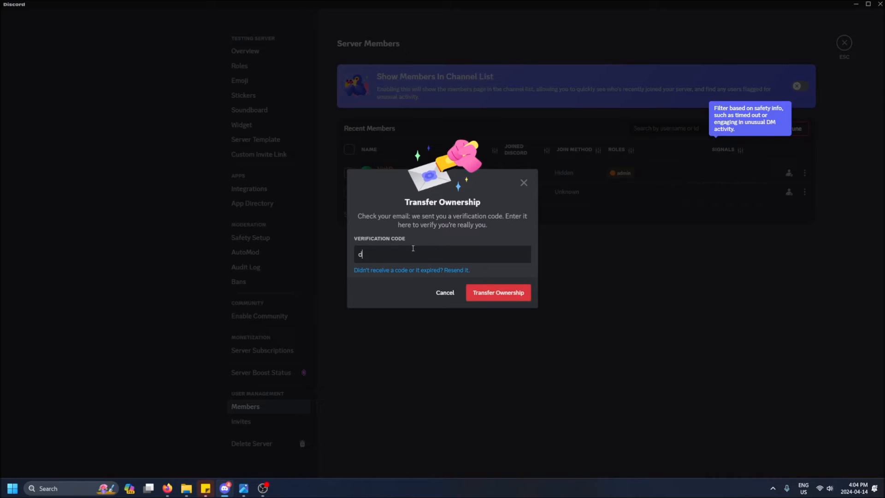
type("9w")
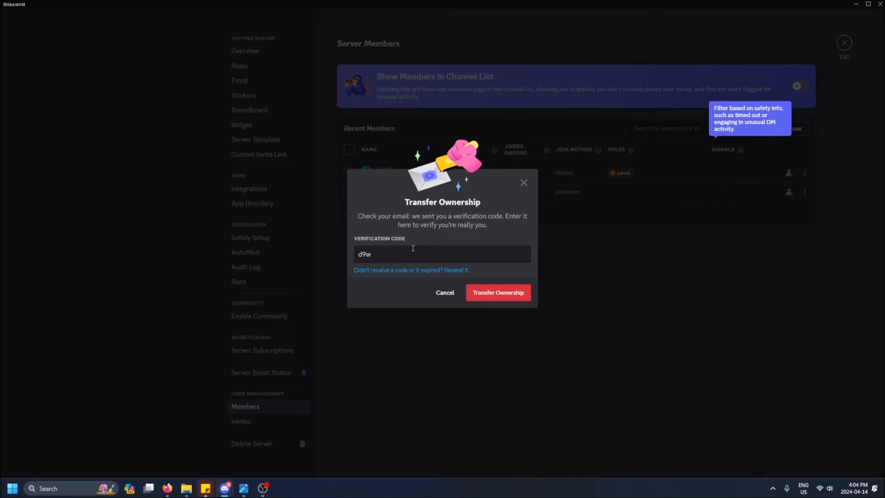
type("68w")
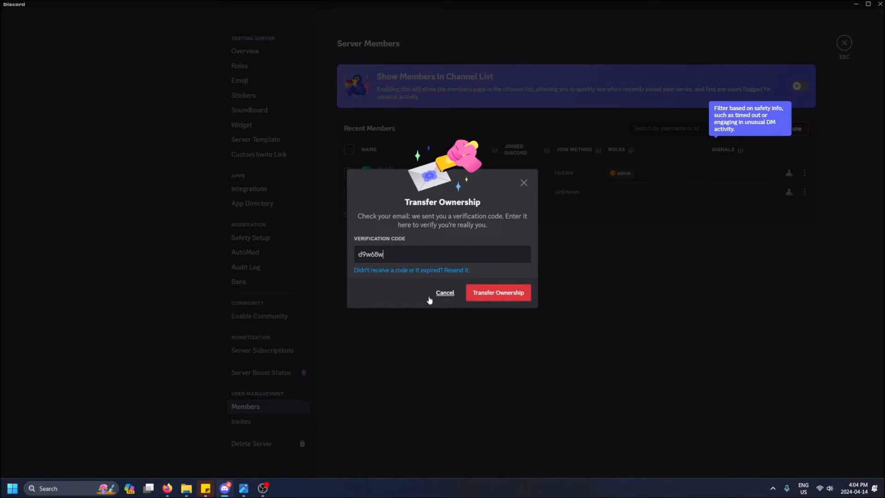
mouse_move(498, 292)
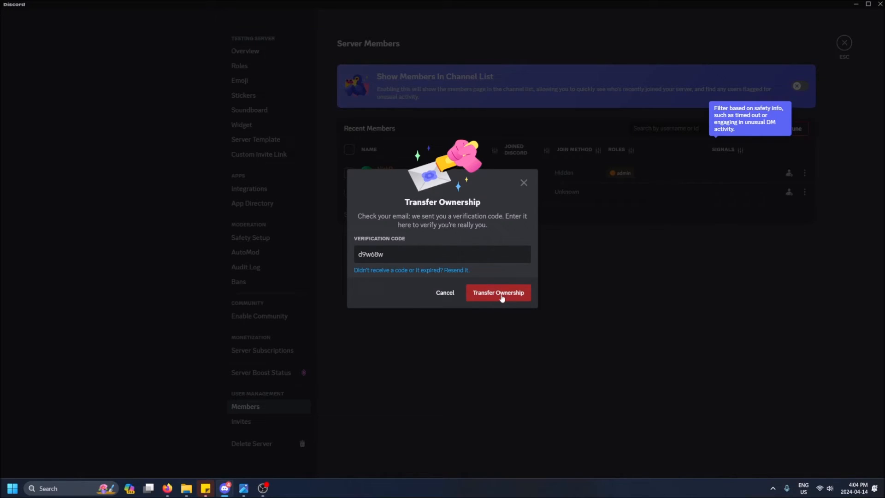
left_click(497, 292)
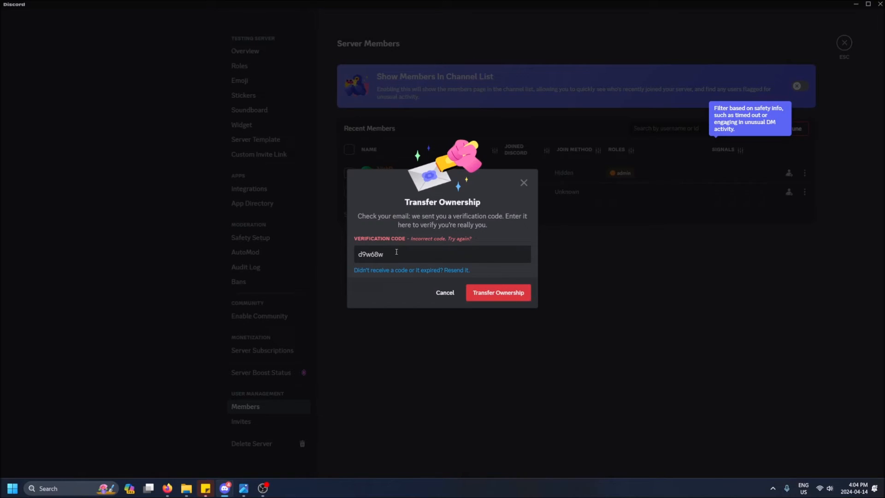
mouse_move(367, 257)
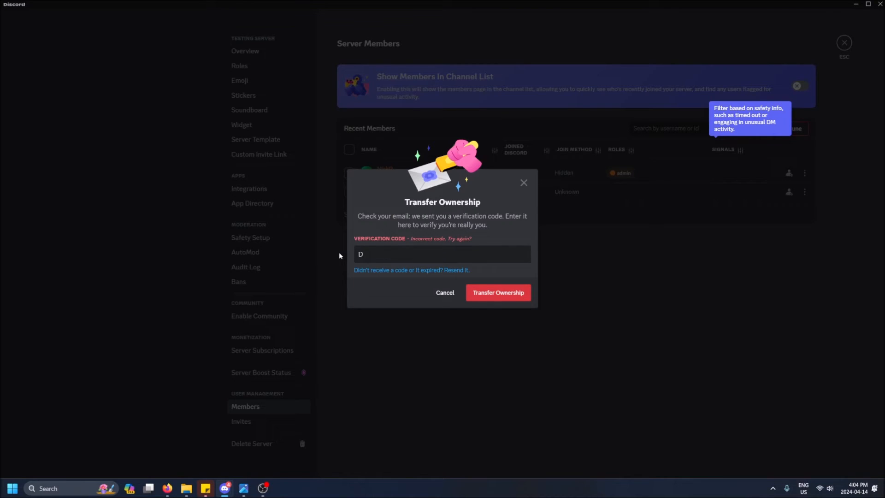
type("9W")
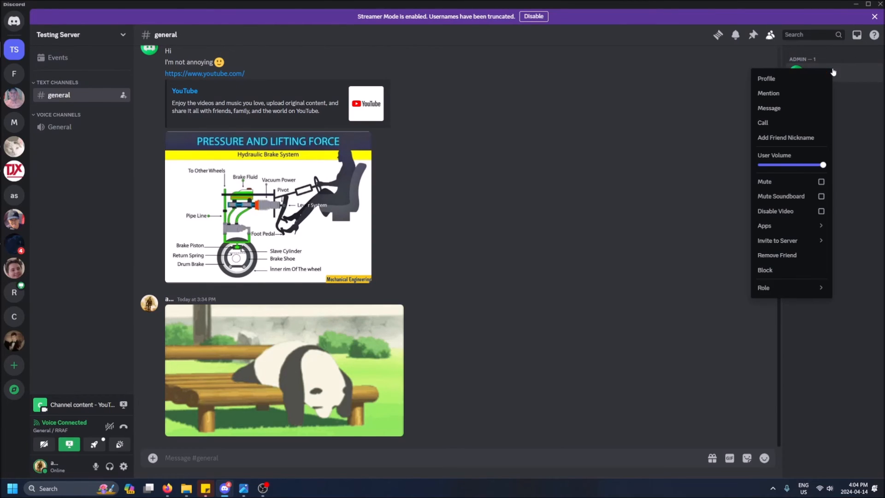
mouse_move(791, 270)
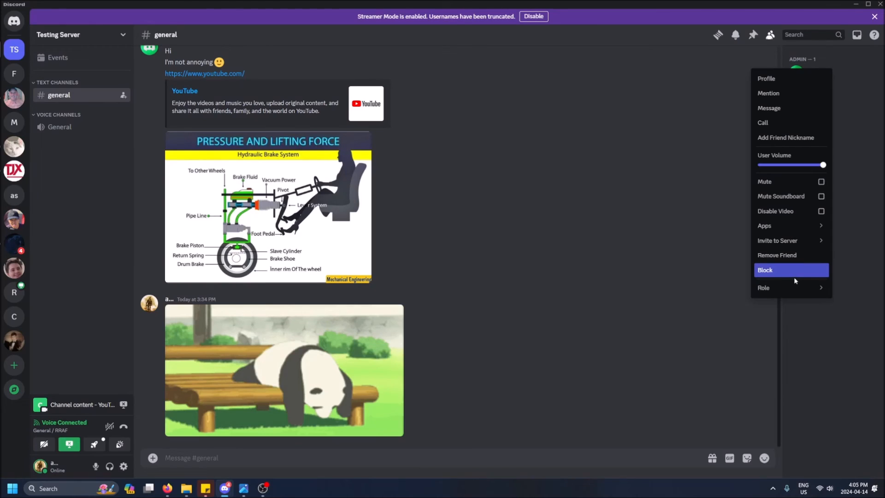
mouse_move(785, 287)
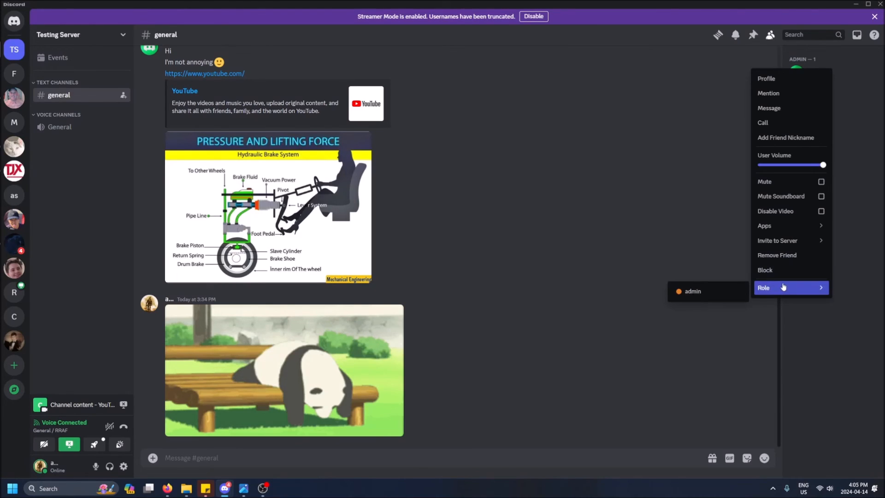
mouse_move(789, 291)
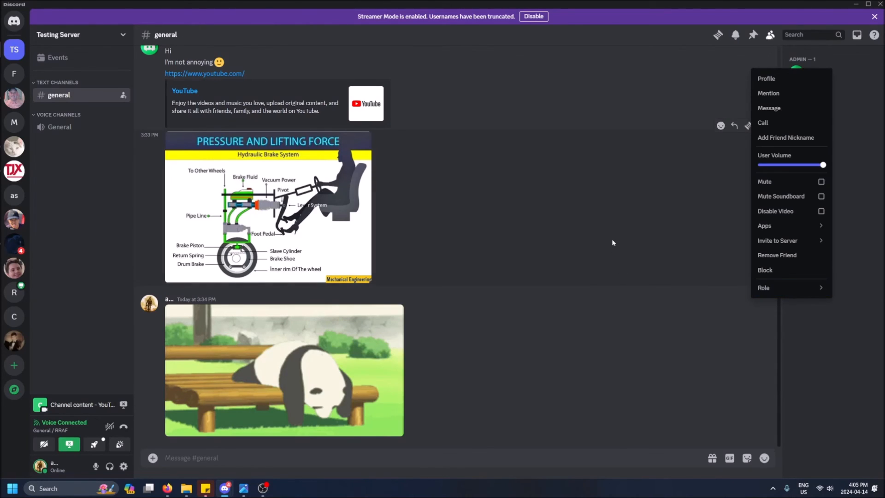
mouse_move(614, 232)
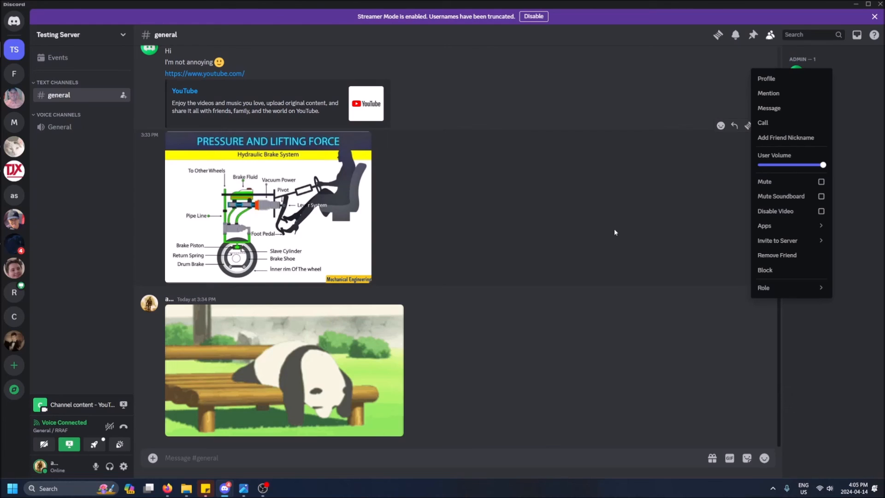